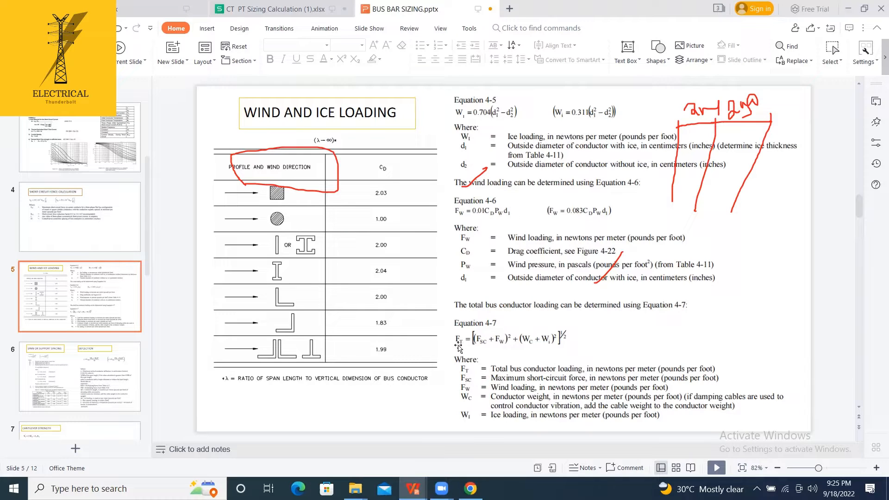
{"action": "mouse_move", "coordinate": [451, 347]}
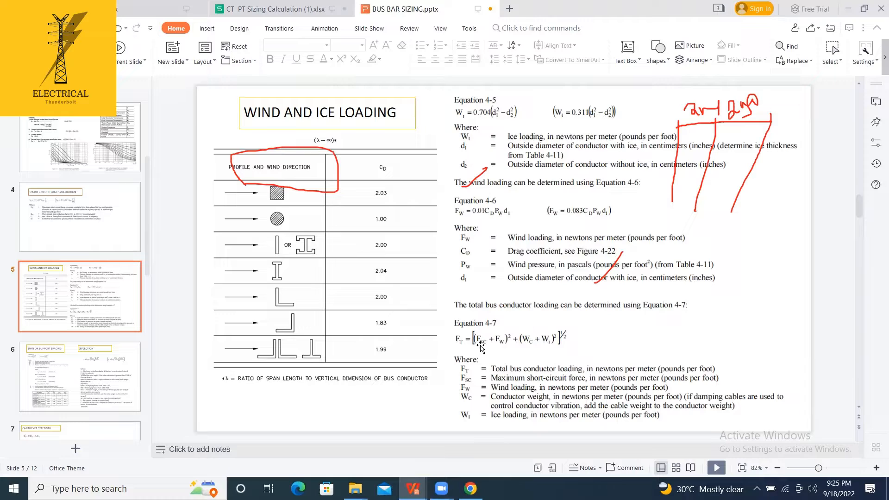
{"action": "mouse_move", "coordinate": [526, 346]}
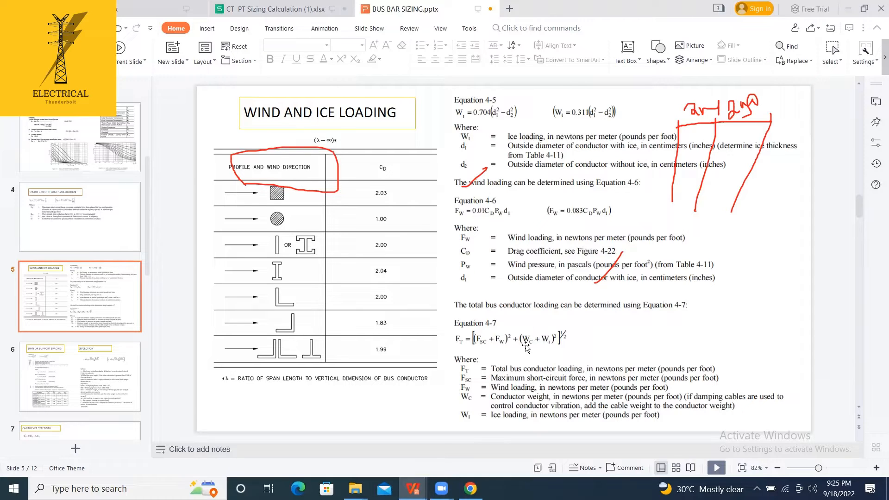
{"action": "mouse_move", "coordinate": [533, 341]}
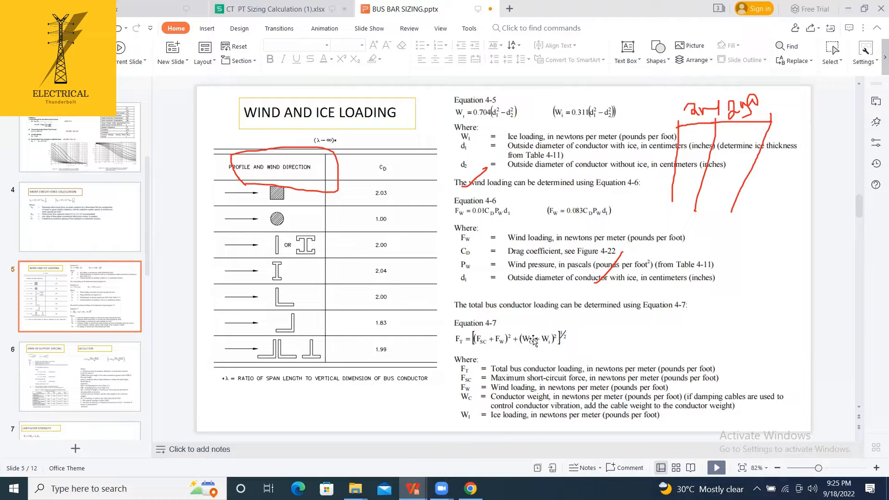
{"action": "mouse_move", "coordinate": [592, 322]}
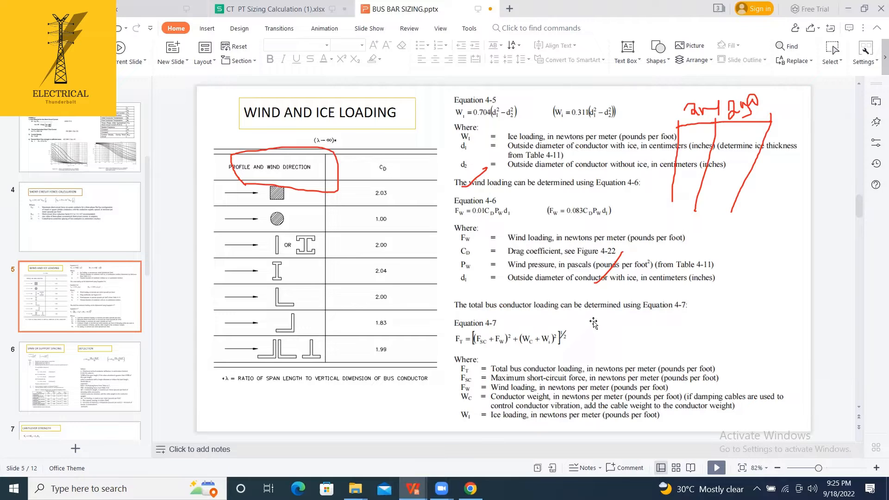
{"action": "mouse_move", "coordinate": [561, 337]}
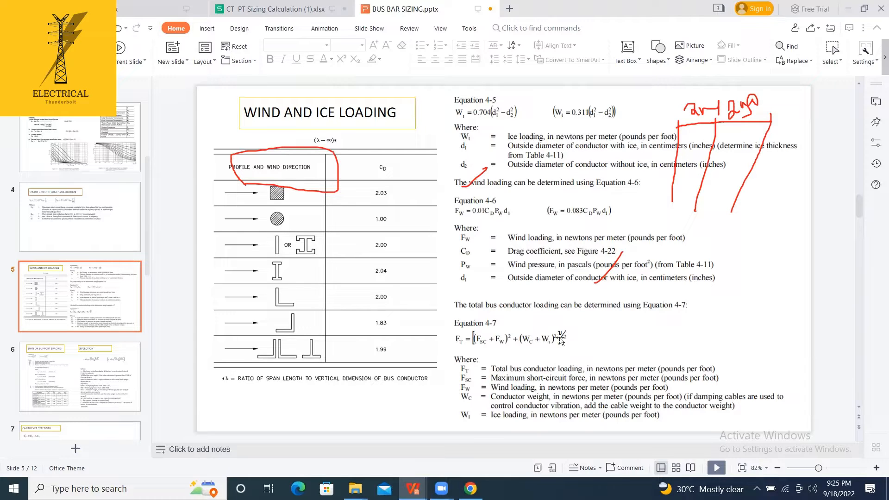
{"action": "mouse_move", "coordinate": [785, 309]}
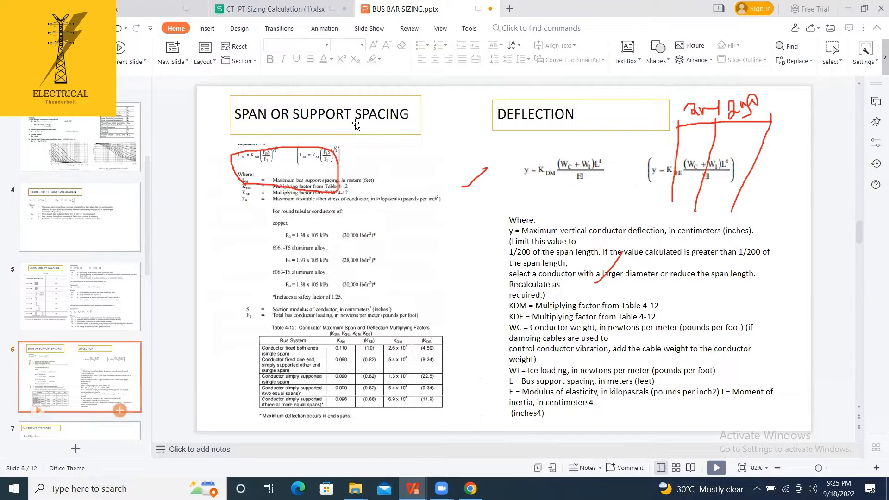
Step: Undo to clear the red ink markings from slide 6 on span or support spacing
{"action": "key", "text": "ctrl+z"}
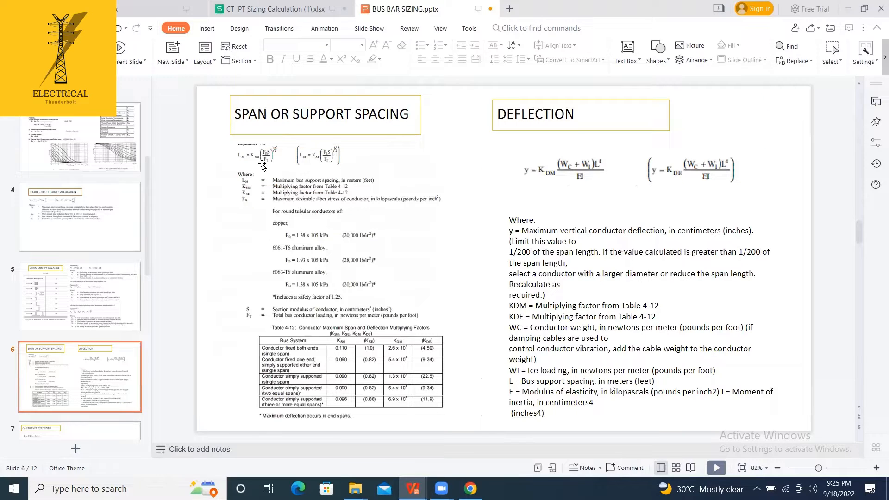
{"action": "mouse_move", "coordinate": [269, 159]}
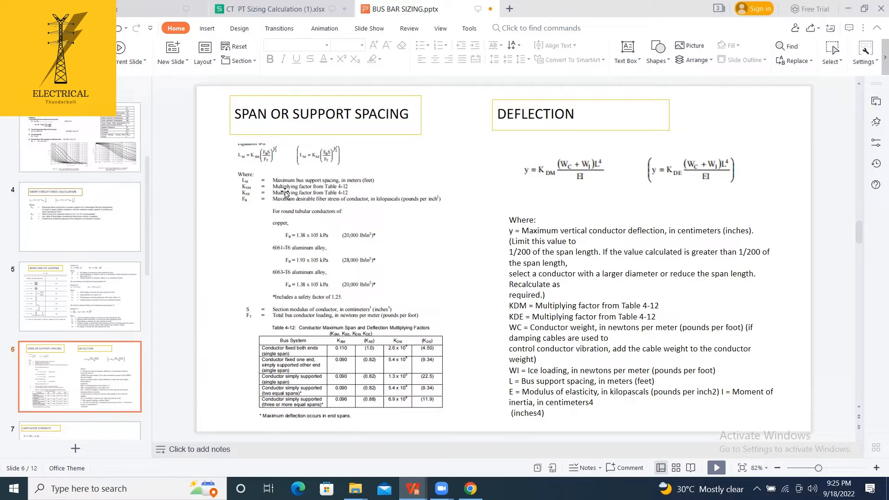
{"action": "mouse_move", "coordinate": [334, 213]}
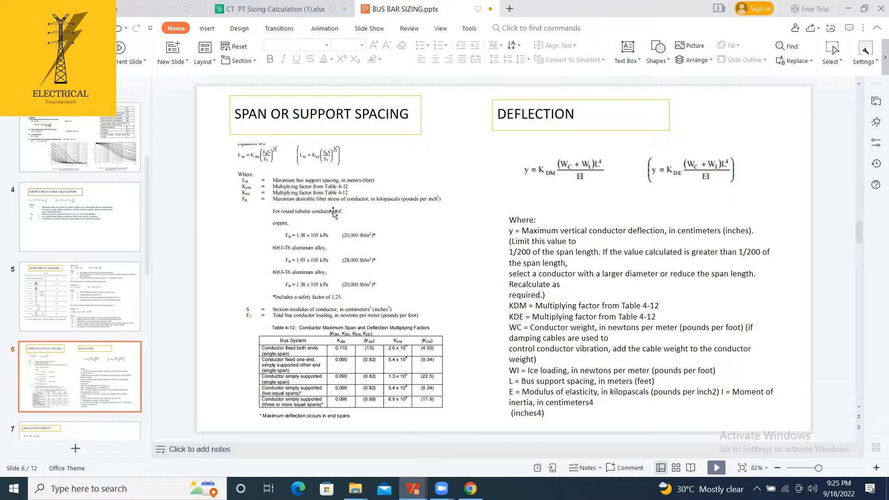
{"action": "mouse_move", "coordinate": [306, 240]}
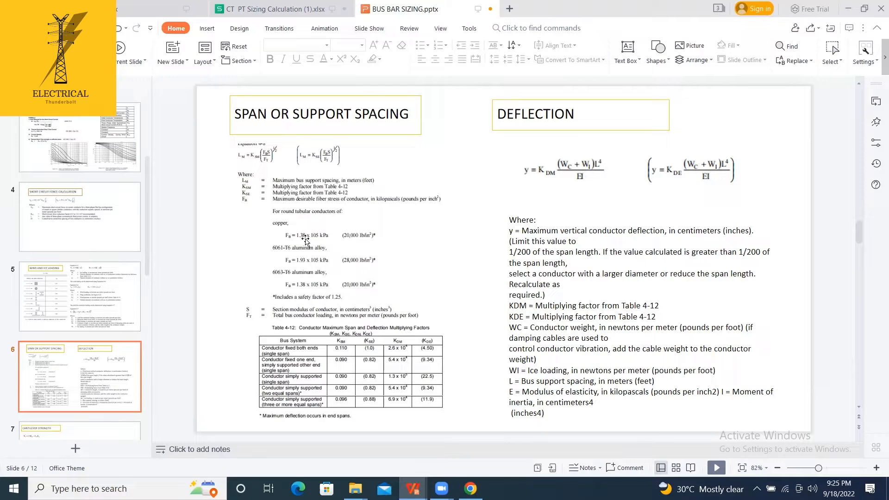
{"action": "mouse_move", "coordinate": [339, 242]}
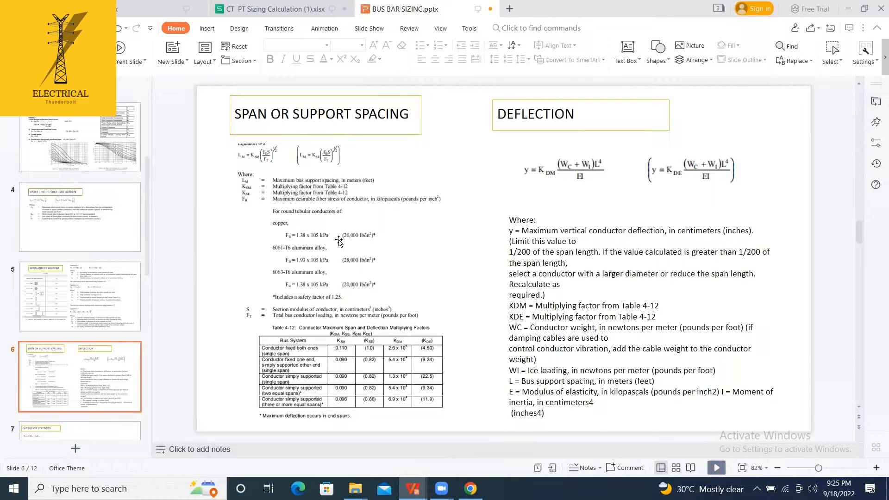
{"action": "mouse_move", "coordinate": [308, 276]}
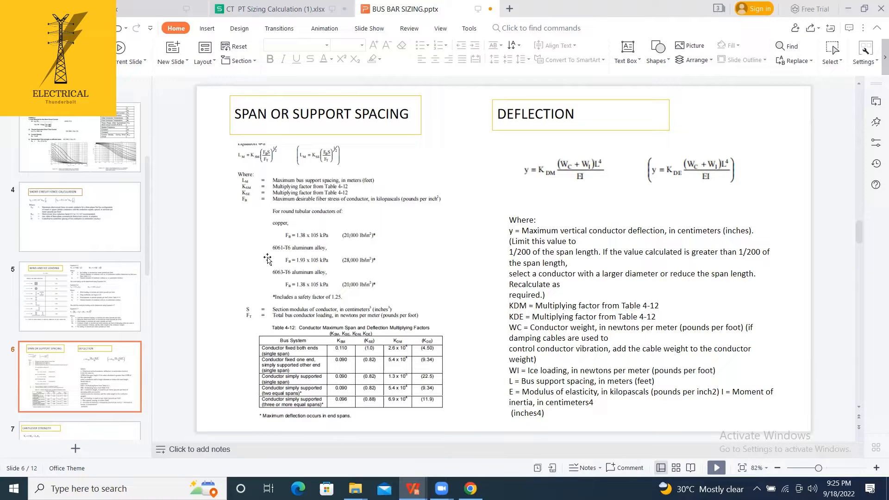
{"action": "mouse_move", "coordinate": [358, 230]}
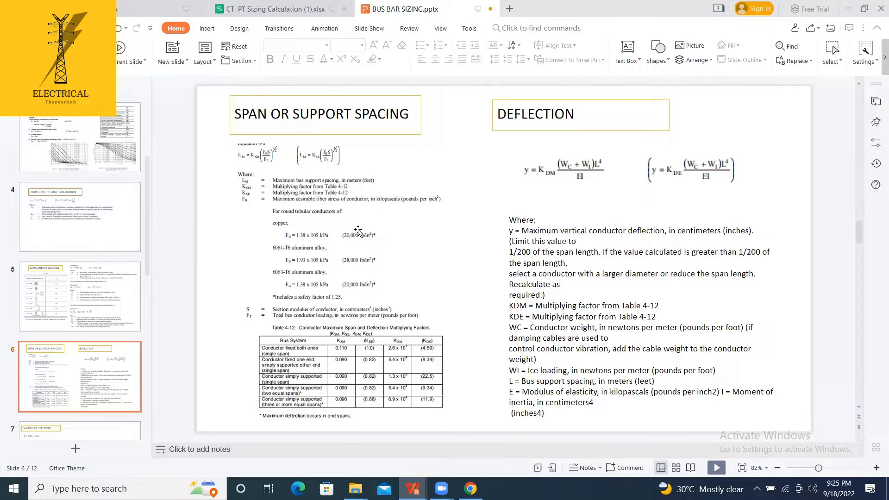
{"action": "mouse_move", "coordinate": [257, 160]}
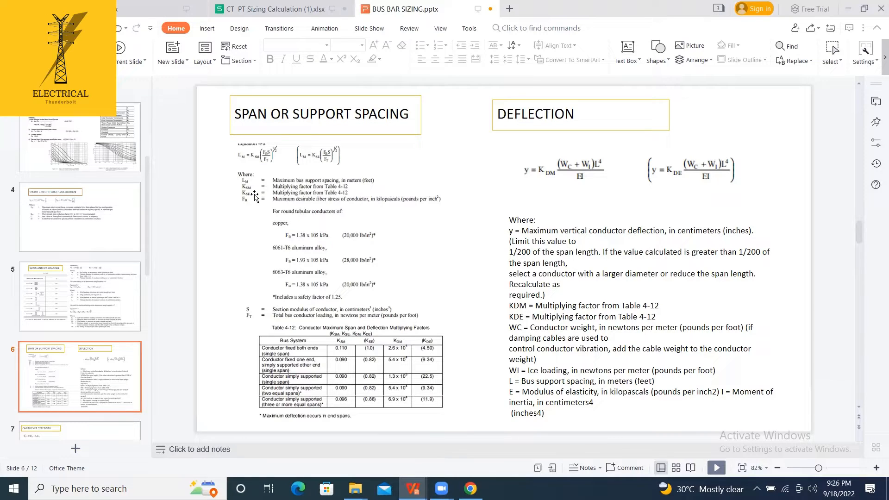
{"action": "mouse_move", "coordinate": [344, 235]}
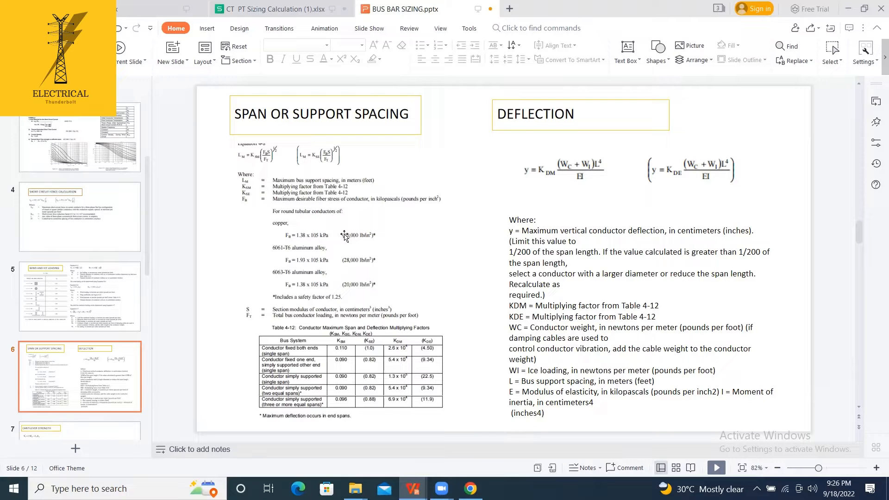
{"action": "mouse_move", "coordinate": [354, 248]}
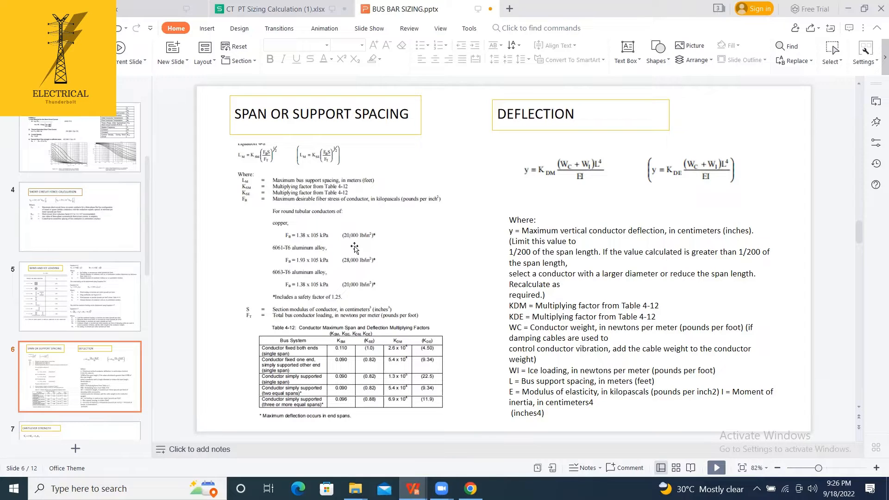
{"action": "mouse_move", "coordinate": [313, 376]}
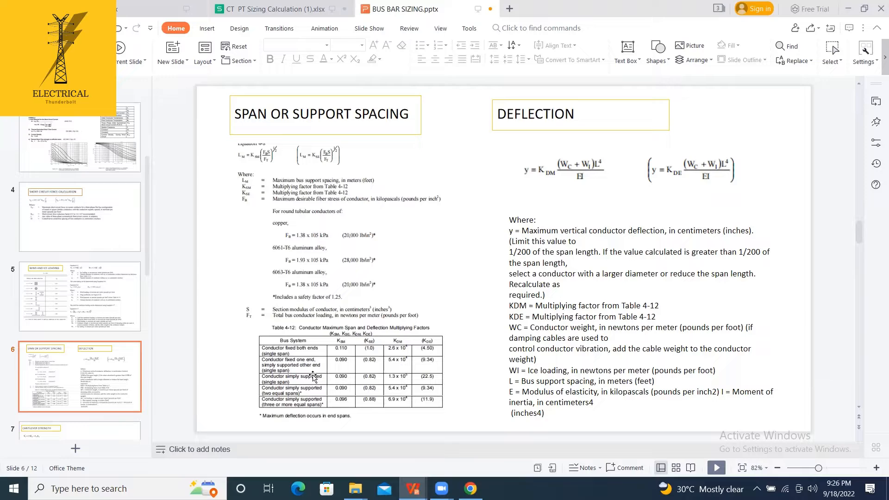
{"action": "mouse_move", "coordinate": [345, 391]}
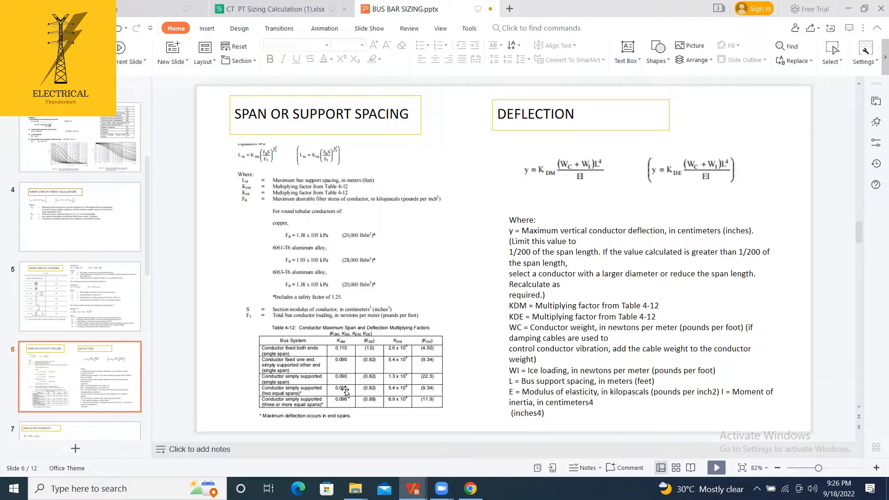
{"action": "mouse_move", "coordinate": [374, 375]}
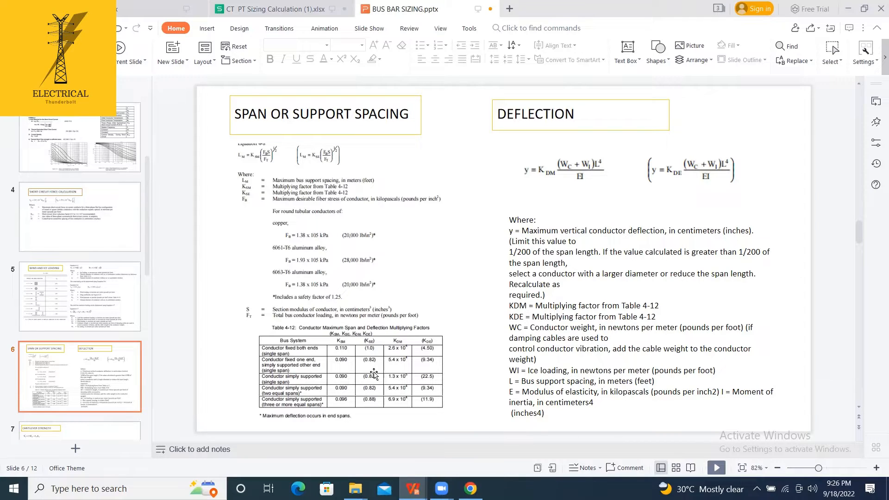
{"action": "mouse_move", "coordinate": [406, 413]}
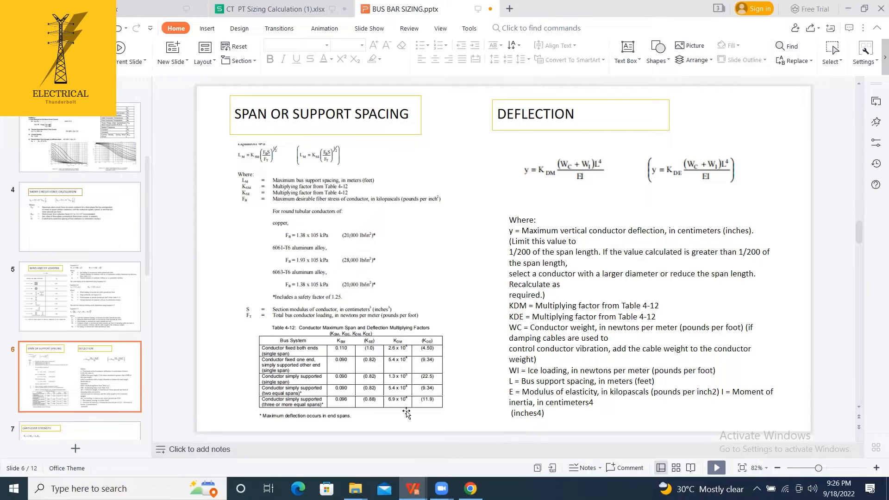
{"action": "mouse_move", "coordinate": [324, 384]}
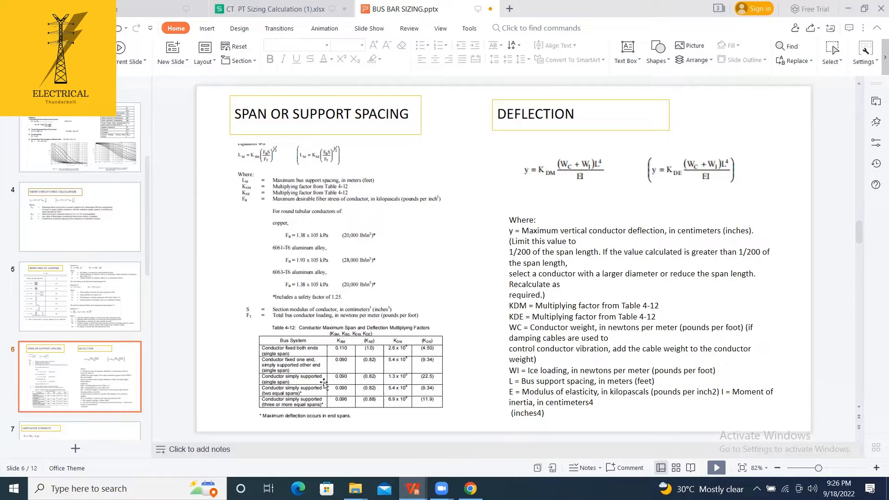
{"action": "mouse_move", "coordinate": [319, 376]}
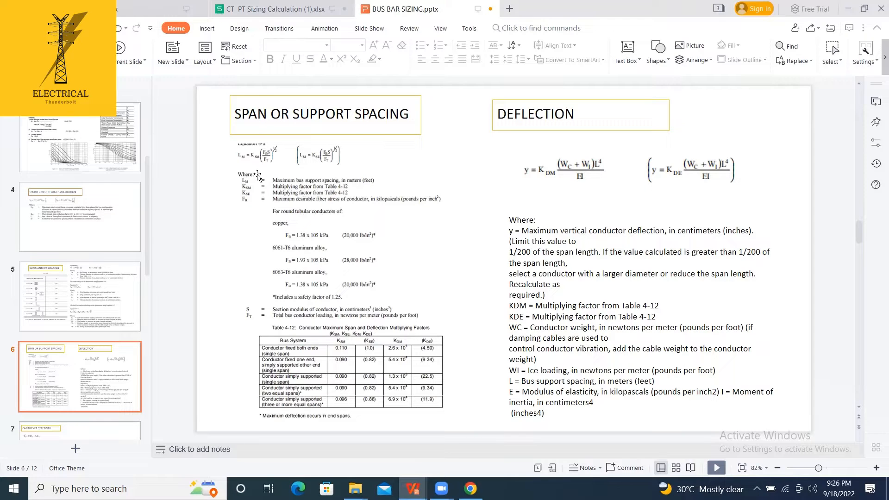
{"action": "mouse_move", "coordinate": [399, 154]}
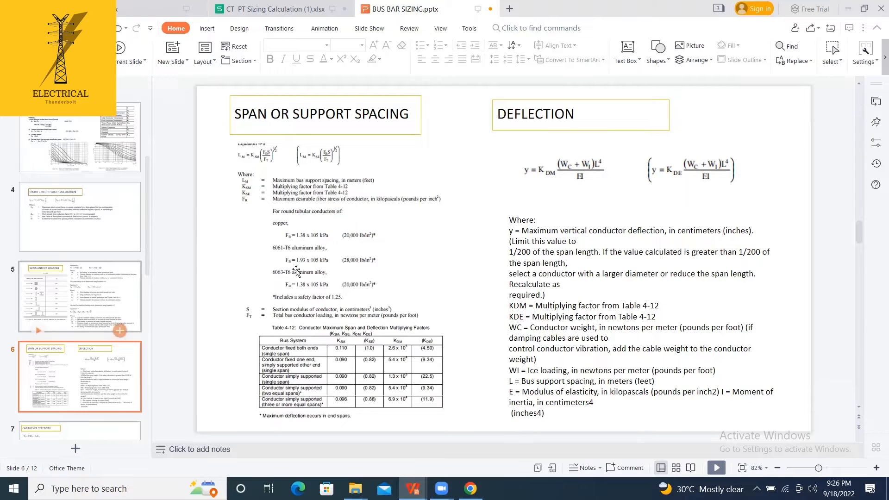
{"action": "left_click", "coordinate": [80, 297]}
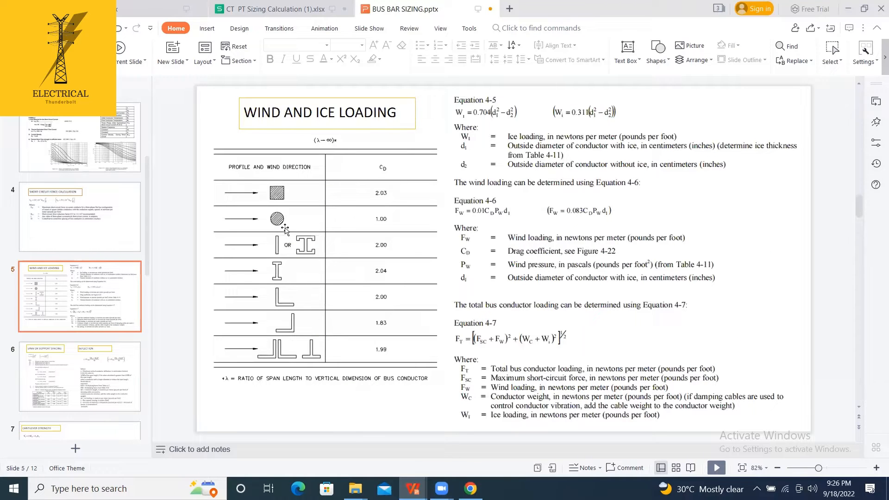
{"action": "left_click", "coordinate": [79, 376]}
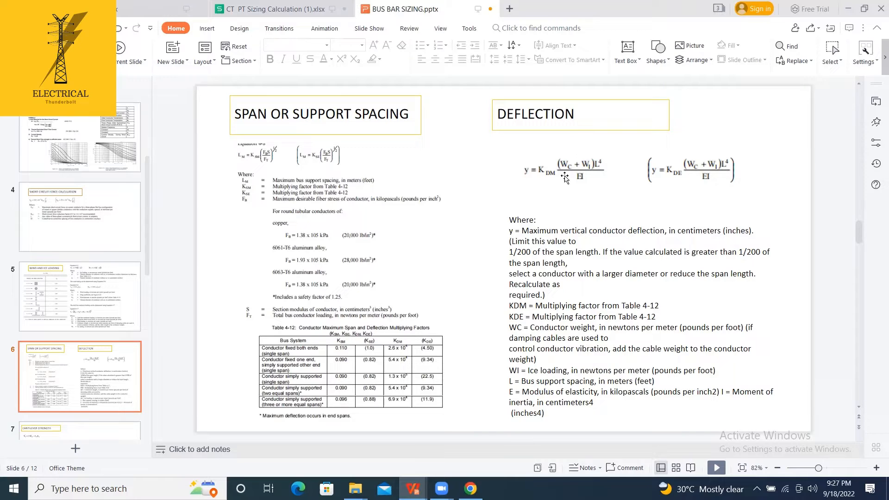
{"action": "mouse_move", "coordinate": [582, 154]}
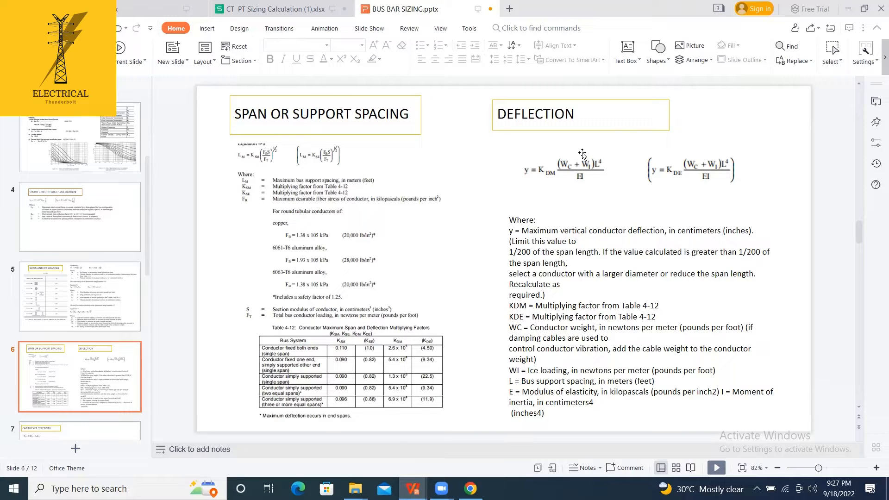
{"action": "mouse_move", "coordinate": [576, 157]}
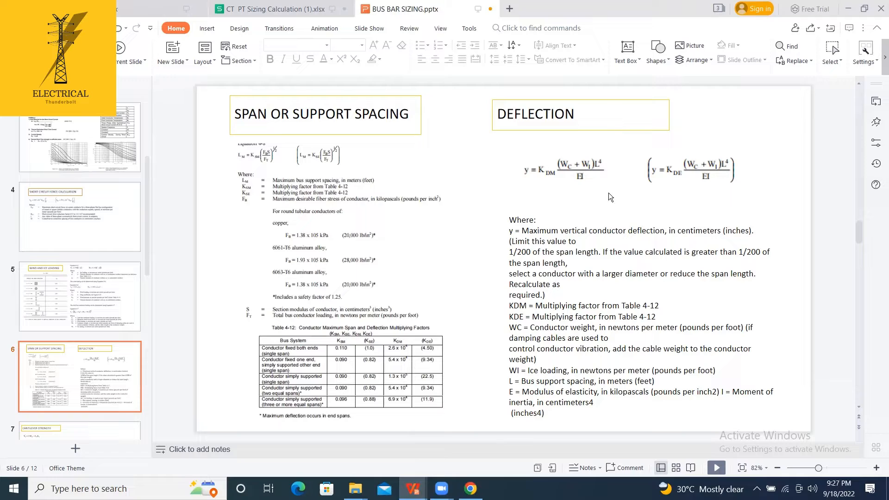
{"action": "mouse_move", "coordinate": [589, 160]}
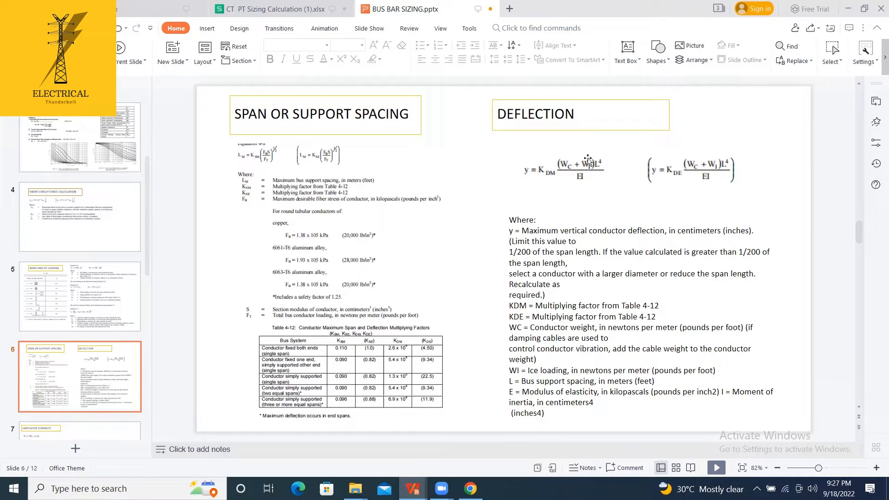
{"action": "mouse_move", "coordinate": [569, 185]}
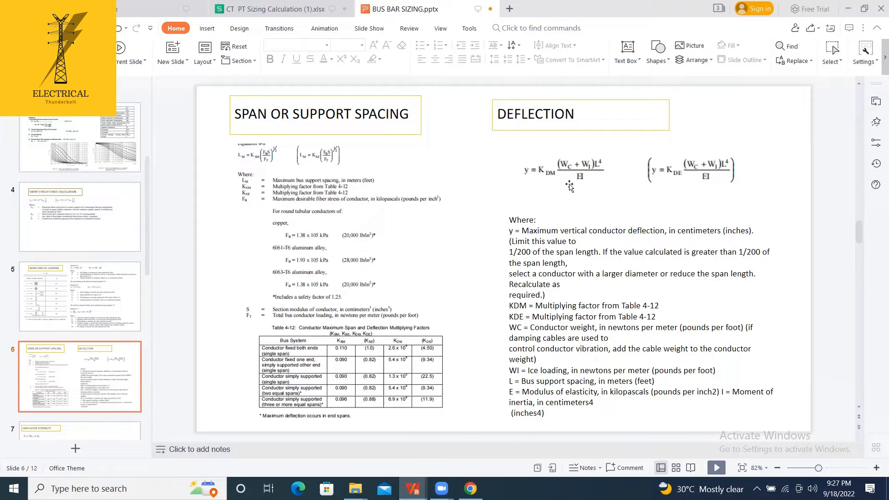
{"action": "mouse_move", "coordinate": [427, 353]}
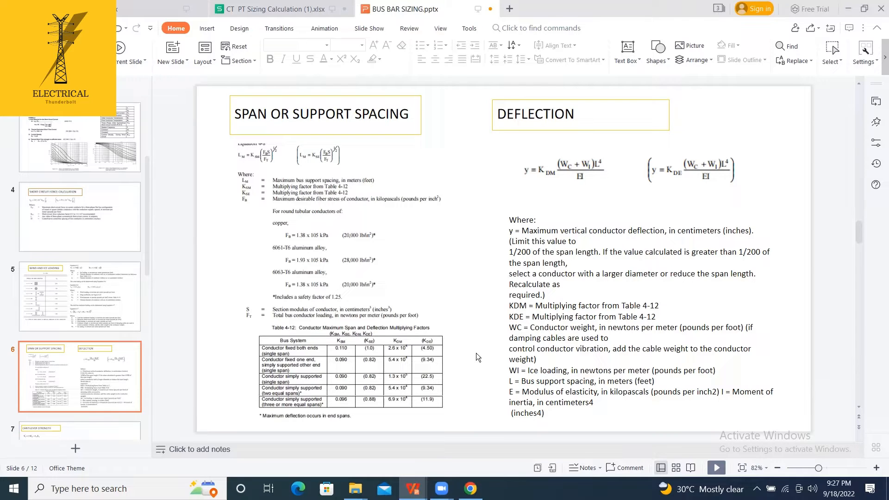
{"action": "scroll", "scroll_direction": "down", "scroll_amount": 3}
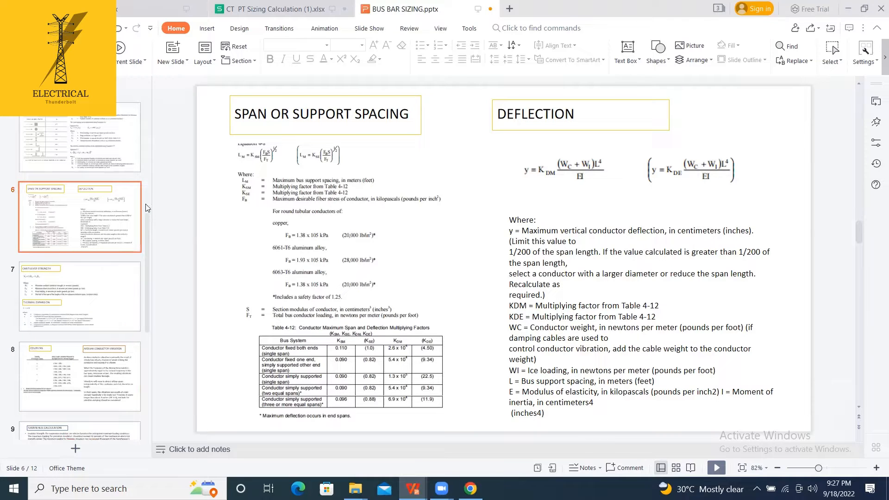
Step: Switch to slide 7 on cantilever strength, glancing back at slide 6 on the way
{"action": "left_click", "coordinate": [79, 296]}
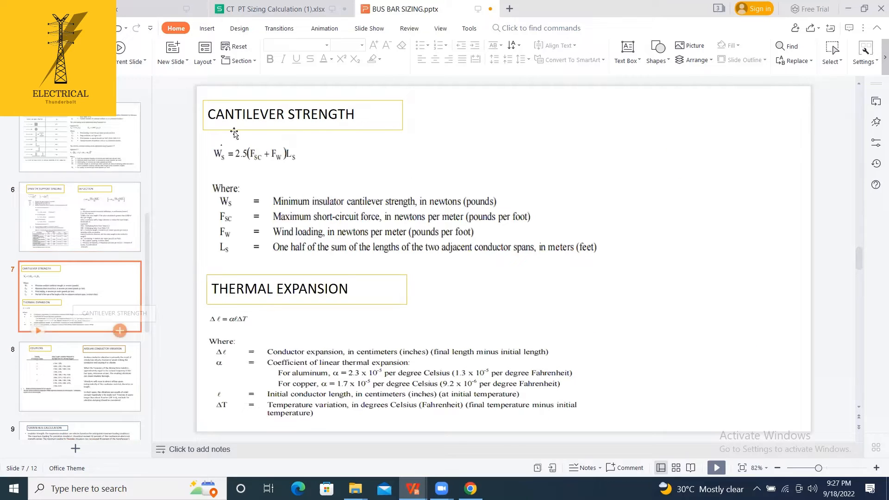
{"action": "left_click", "coordinate": [79, 217]}
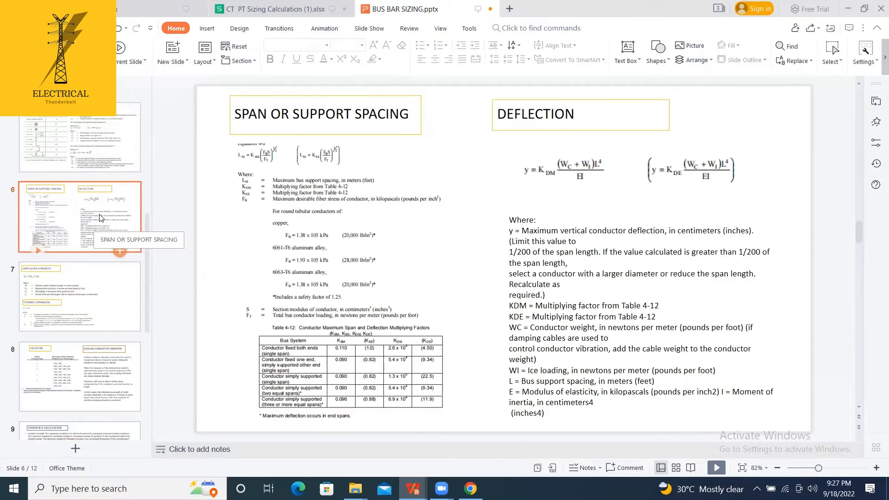
{"action": "left_click", "coordinate": [79, 296]}
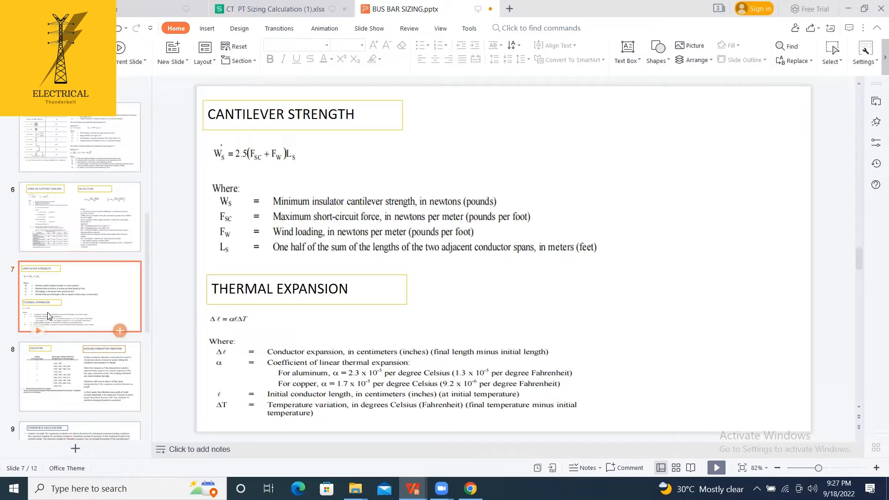
{"action": "mouse_move", "coordinate": [242, 143]}
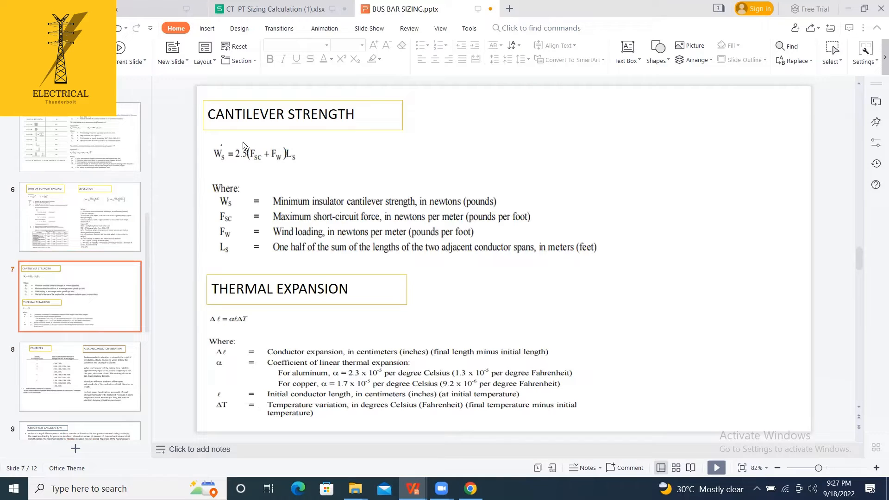
{"action": "mouse_move", "coordinate": [244, 154]}
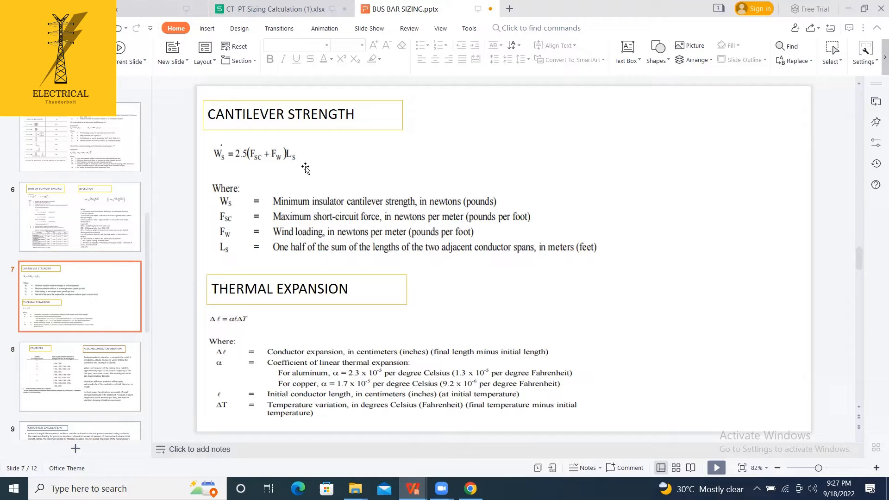
{"action": "mouse_move", "coordinate": [302, 162]}
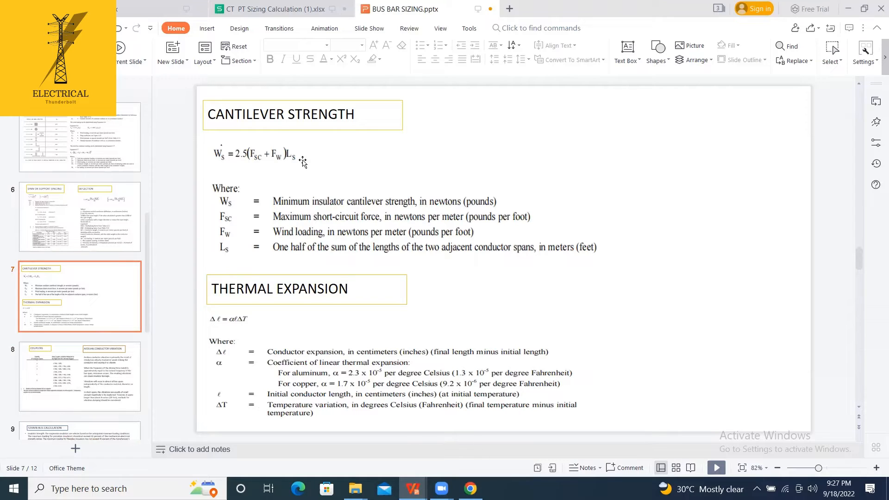
{"action": "mouse_move", "coordinate": [713, 144]}
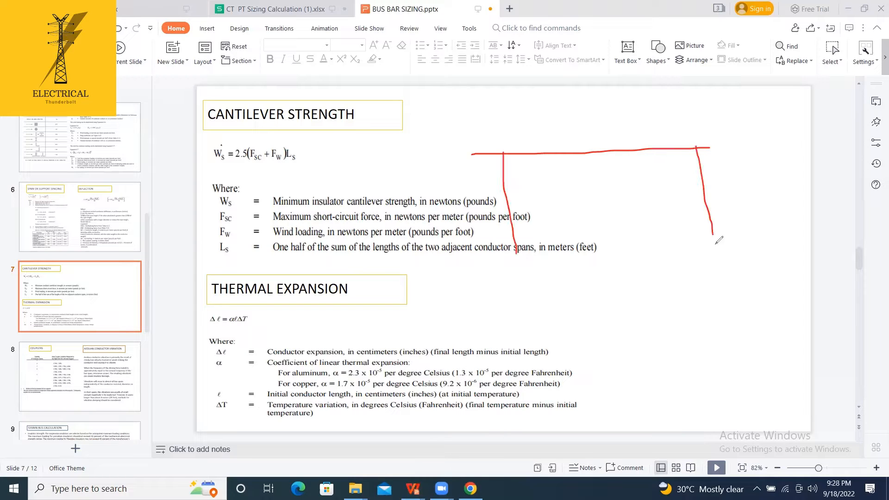
{"action": "left_click_drag", "start_coordinate": [501, 153], "coordinate": [328, 270]}
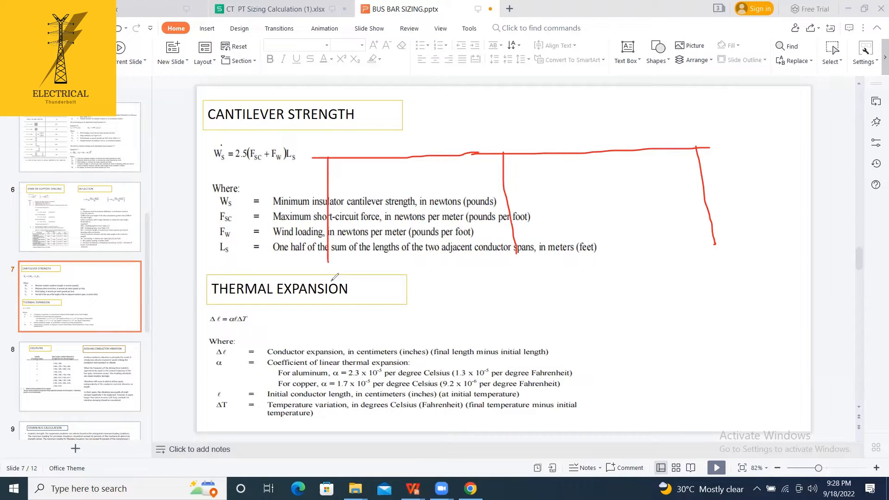
{"action": "left_click_drag", "start_coordinate": [407, 146], "coordinate": [414, 190]}
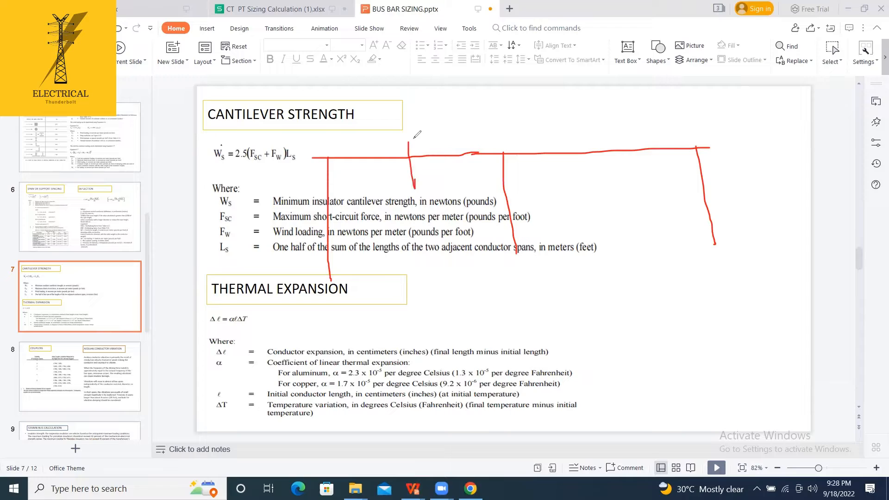
{"action": "left_click_drag", "start_coordinate": [409, 141], "coordinate": [647, 182]}
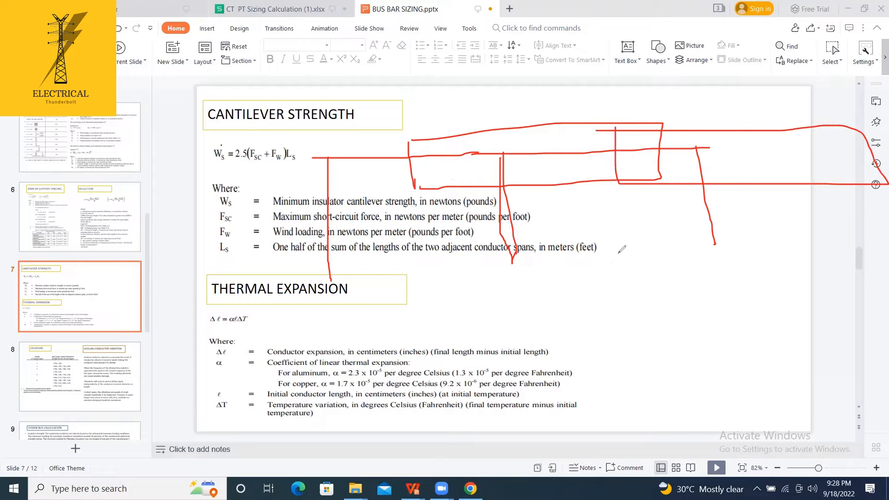
{"action": "mouse_move", "coordinate": [295, 89]}
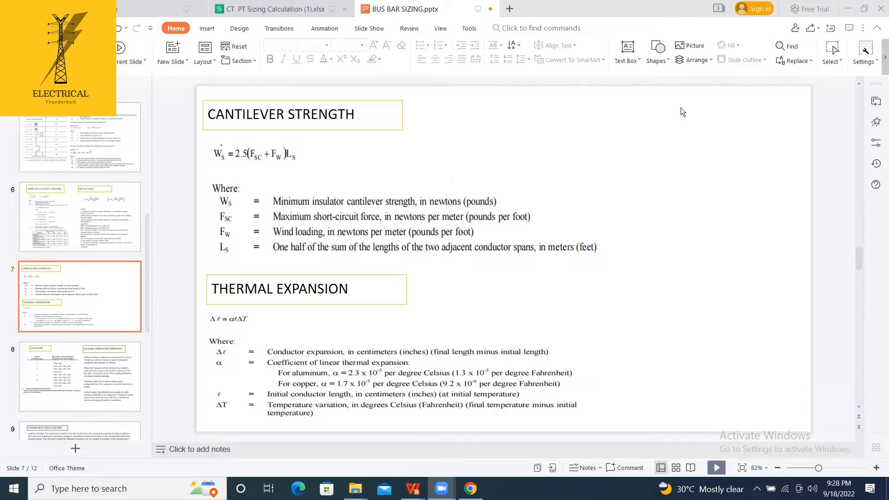
{"action": "mouse_move", "coordinate": [644, 280]}
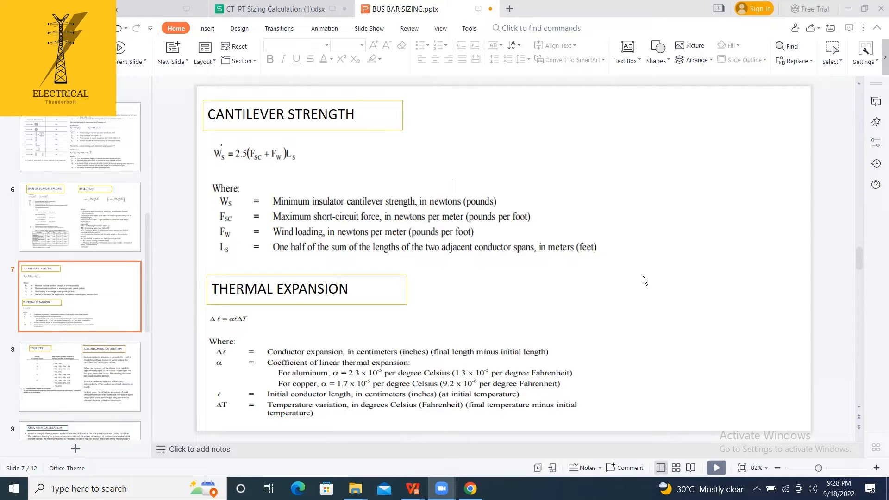
{"action": "mouse_move", "coordinate": [630, 165]}
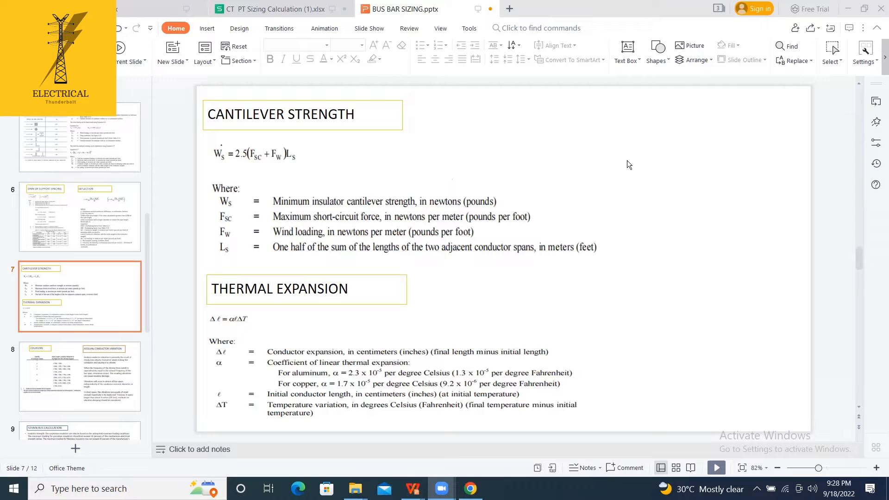
{"action": "mouse_move", "coordinate": [300, 164]}
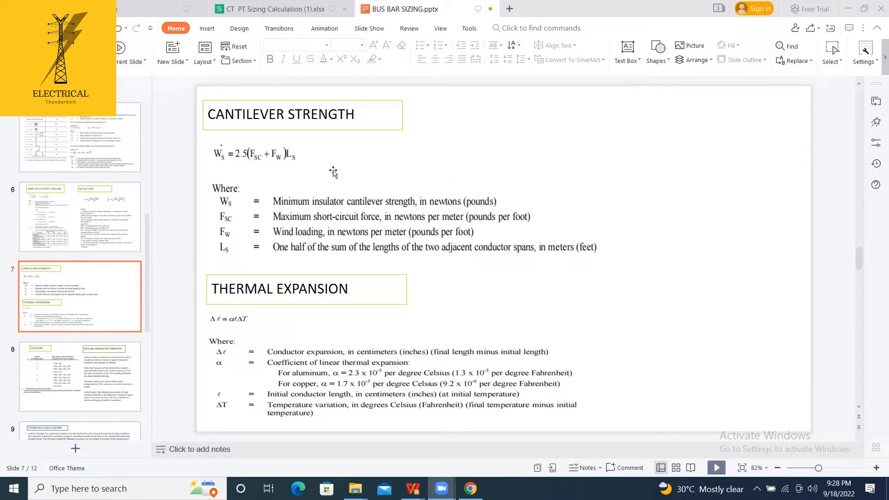
{"action": "mouse_move", "coordinate": [433, 281]}
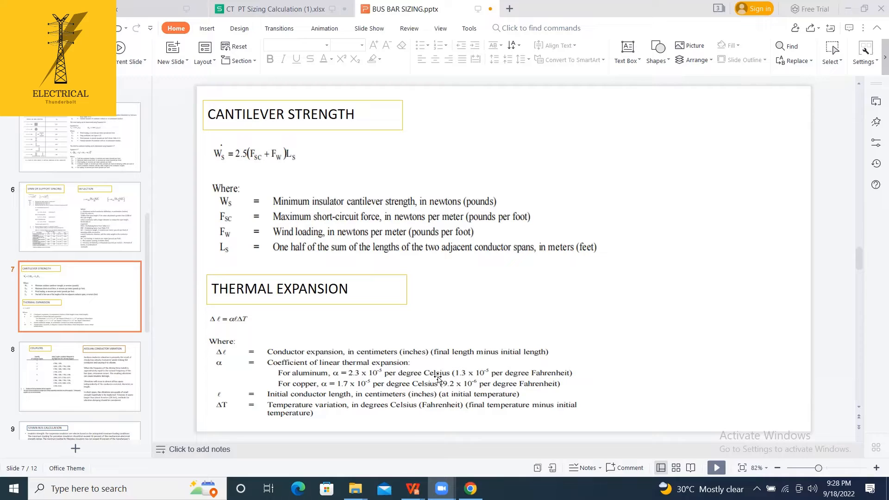
{"action": "mouse_move", "coordinate": [349, 391]}
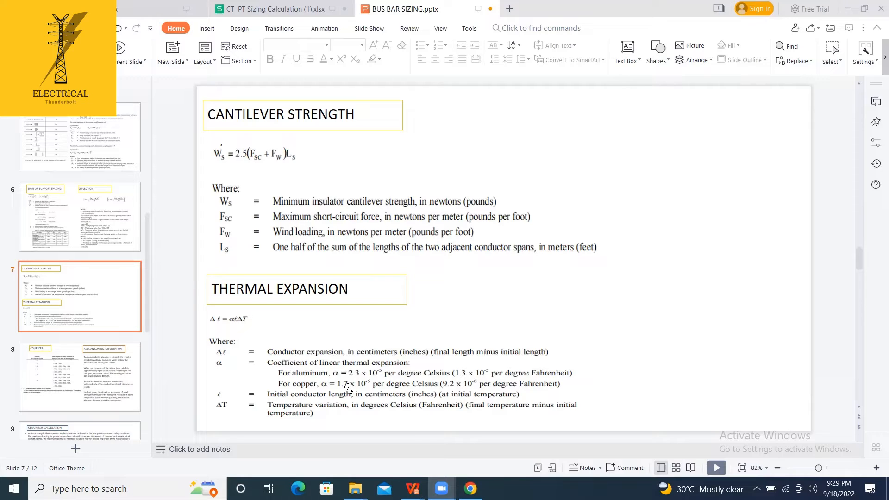
{"action": "mouse_move", "coordinate": [266, 300]}
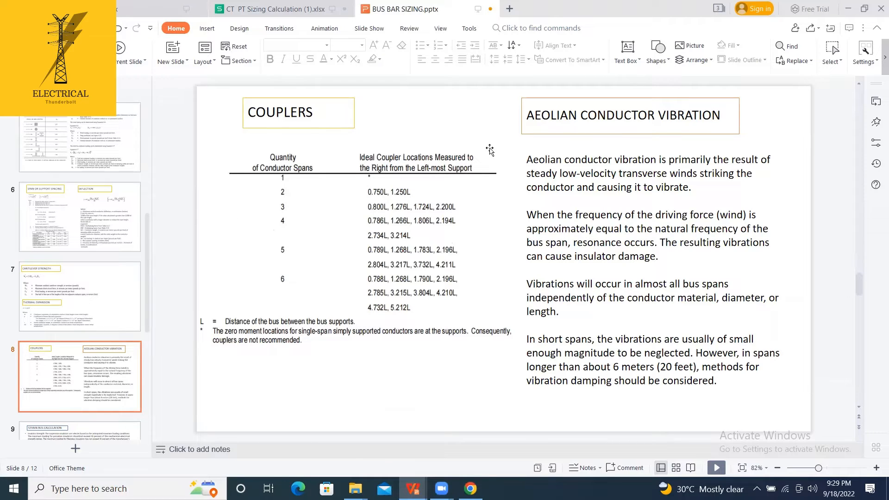
{"action": "mouse_move", "coordinate": [388, 199]}
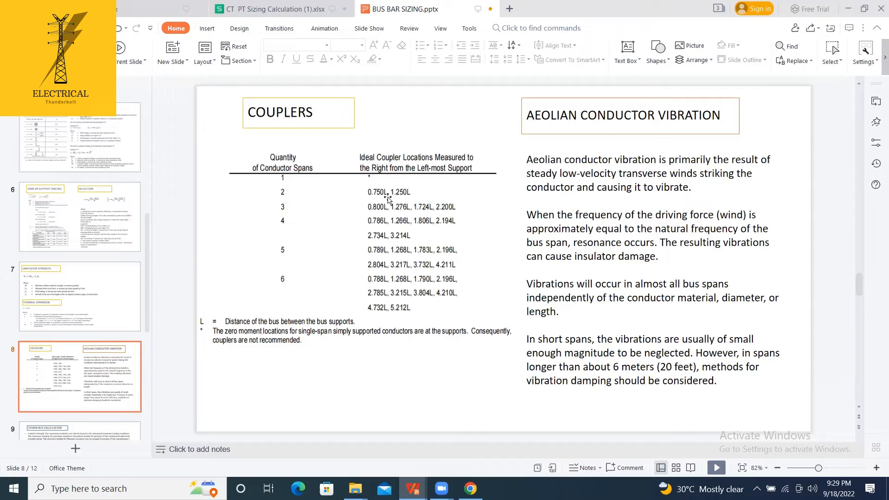
{"action": "mouse_move", "coordinate": [394, 194]}
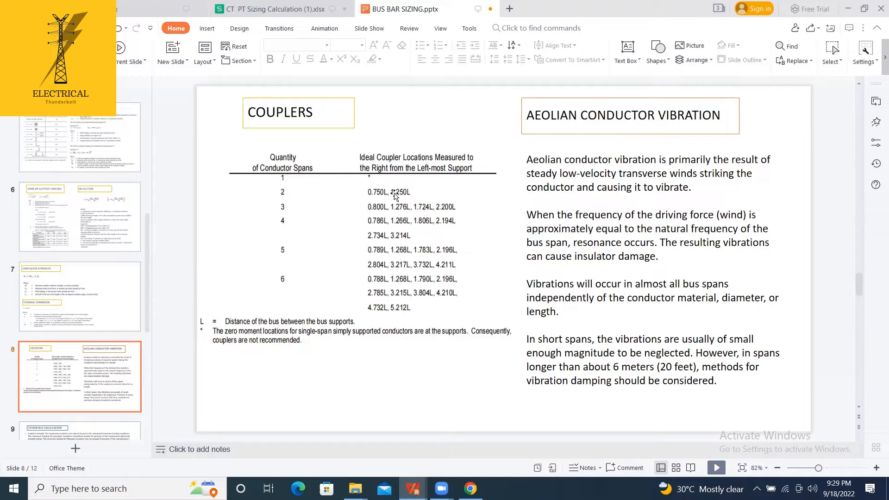
{"action": "mouse_move", "coordinate": [390, 179]}
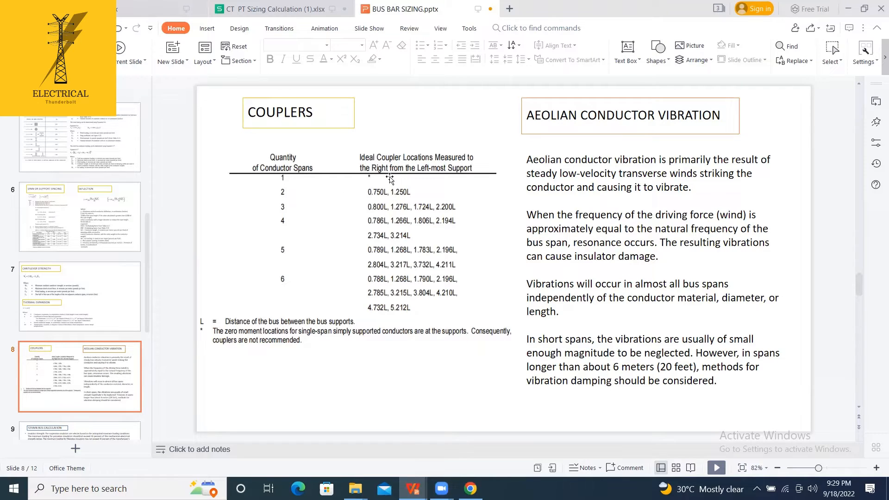
{"action": "mouse_move", "coordinate": [392, 299]}
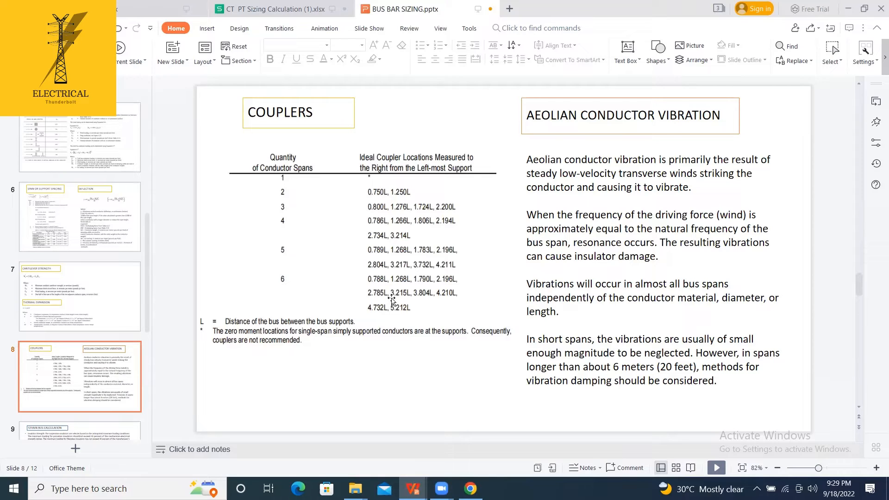
{"action": "mouse_move", "coordinate": [346, 217]}
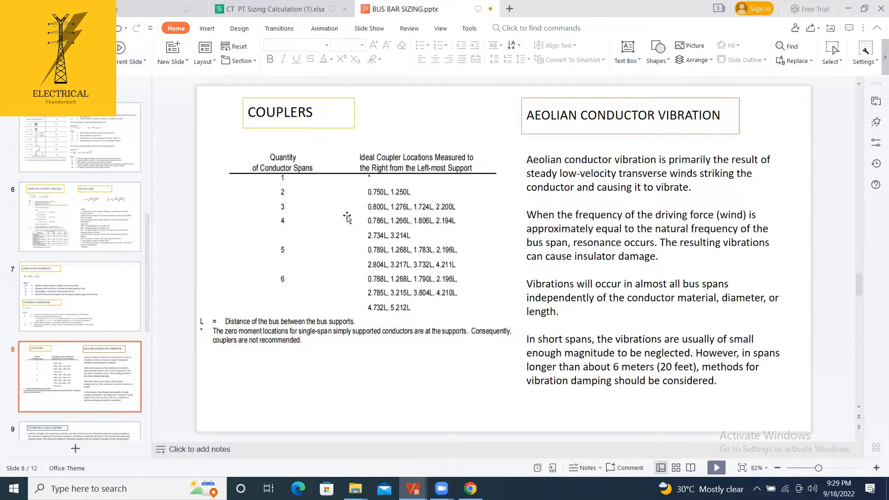
{"action": "mouse_move", "coordinate": [296, 132]}
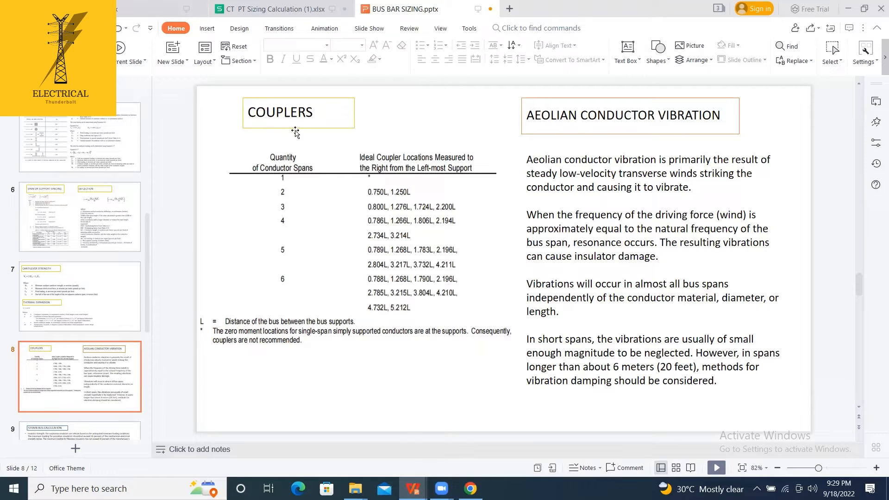
{"action": "mouse_move", "coordinate": [607, 157]}
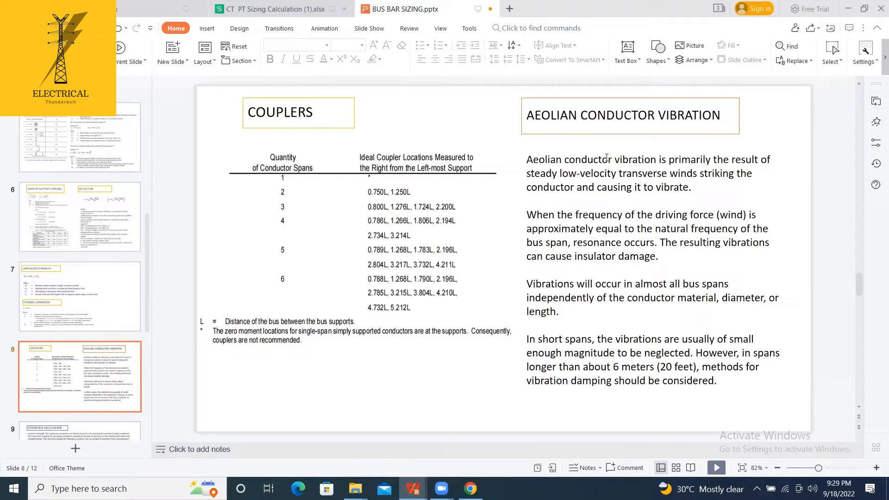
{"action": "mouse_move", "coordinate": [660, 156]}
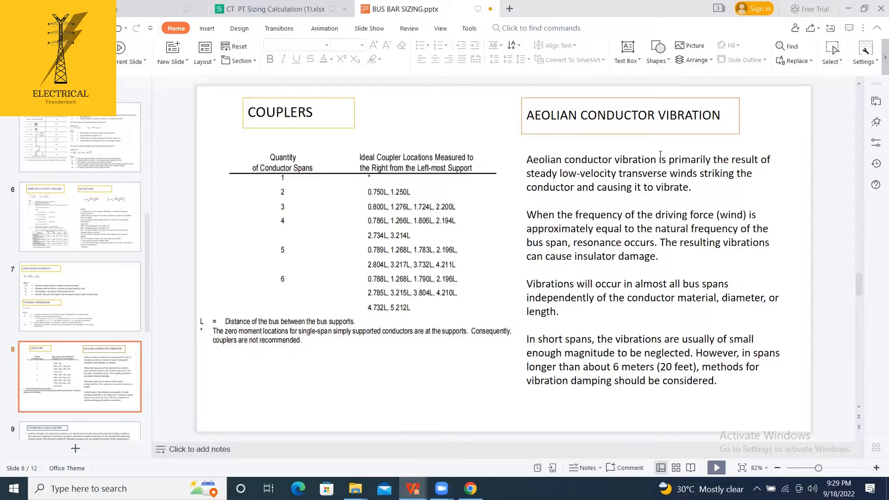
{"action": "mouse_move", "coordinate": [647, 130]}
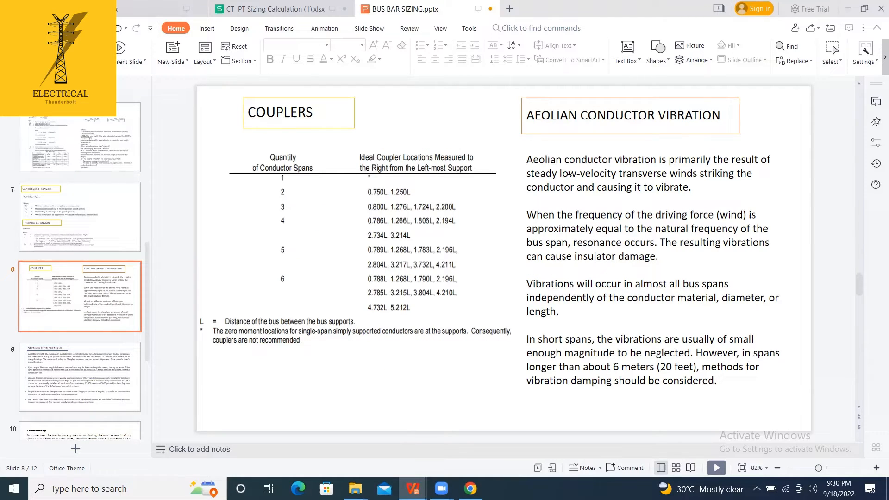
{"action": "scroll", "scroll_direction": "down", "scroll_amount": 3}
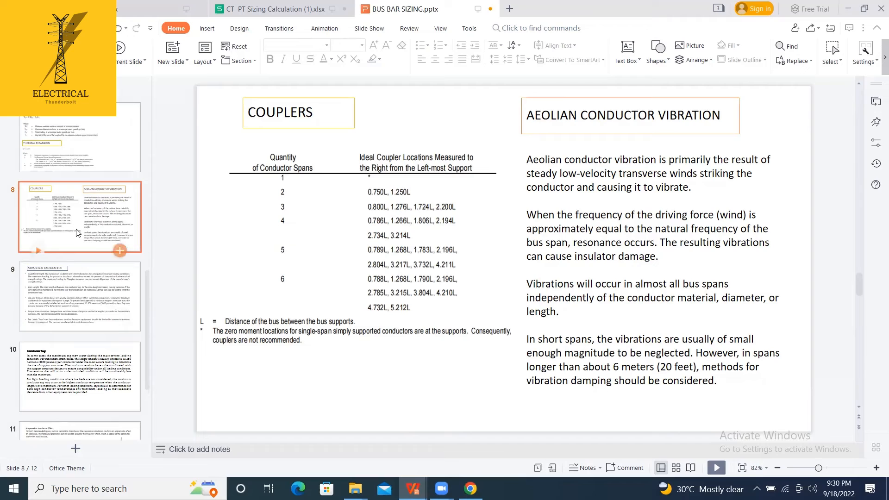
{"action": "mouse_move", "coordinate": [456, 226]}
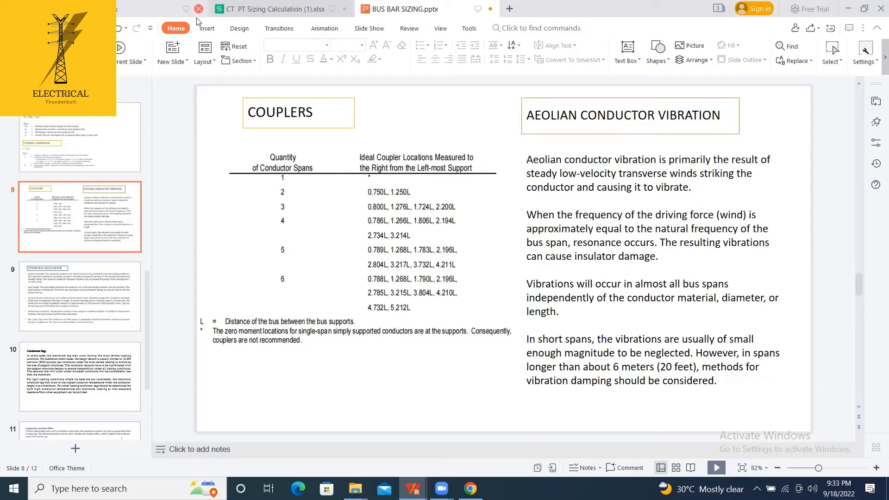
Step: Sketch red bus span lines, write 3 under the Quantity column and draw force arrows at the supports
{"action": "left_click_drag", "start_coordinate": [215, 137], "coordinate": [675, 150]}
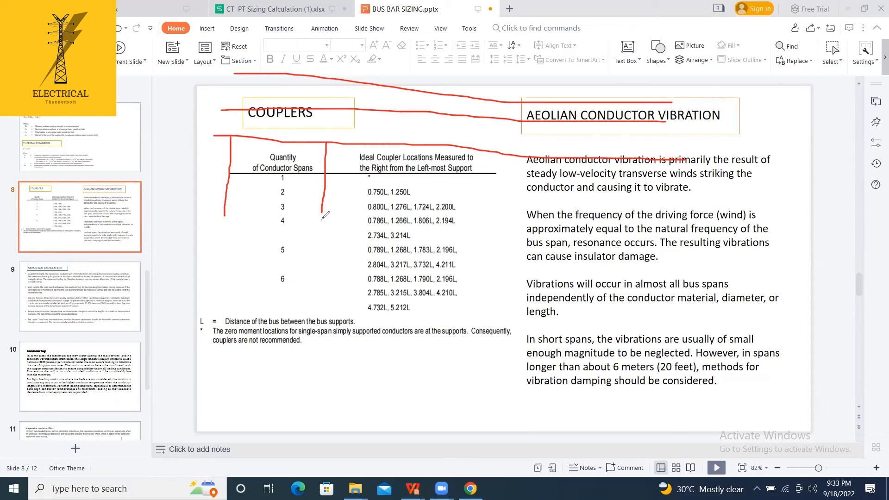
{"action": "left_click_drag", "start_coordinate": [264, 183], "coordinate": [297, 182]}
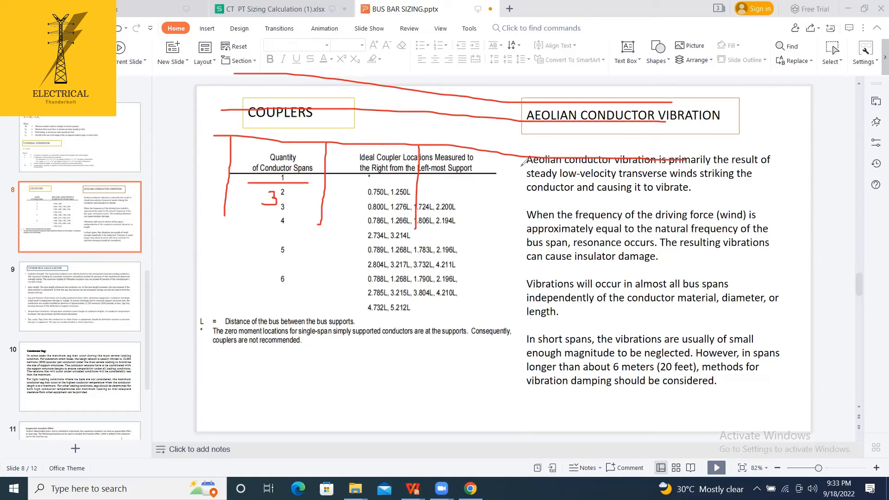
{"action": "left_click_drag", "start_coordinate": [501, 153], "coordinate": [501, 242]}
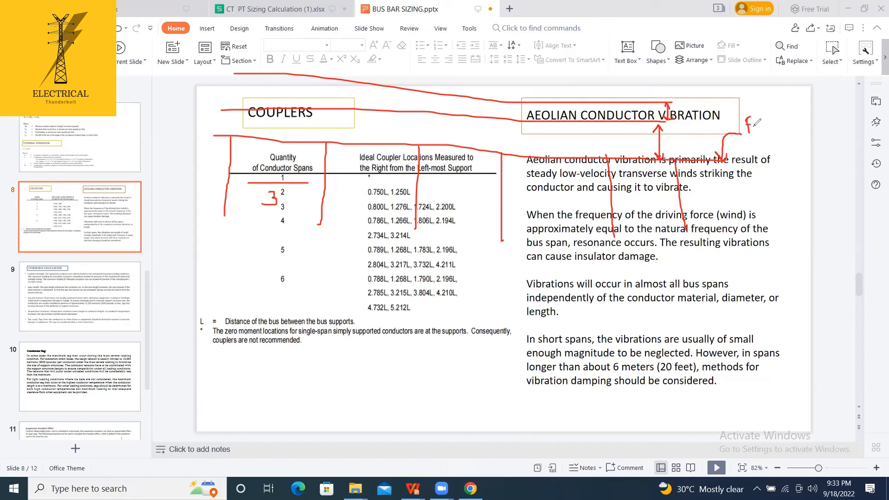
Step: Handwrite the load sum Fsc + Wi + Ww in red beside the Aeolian vibration heading
{"action": "left_click_drag", "start_coordinate": [749, 122], "coordinate": [772, 131]}
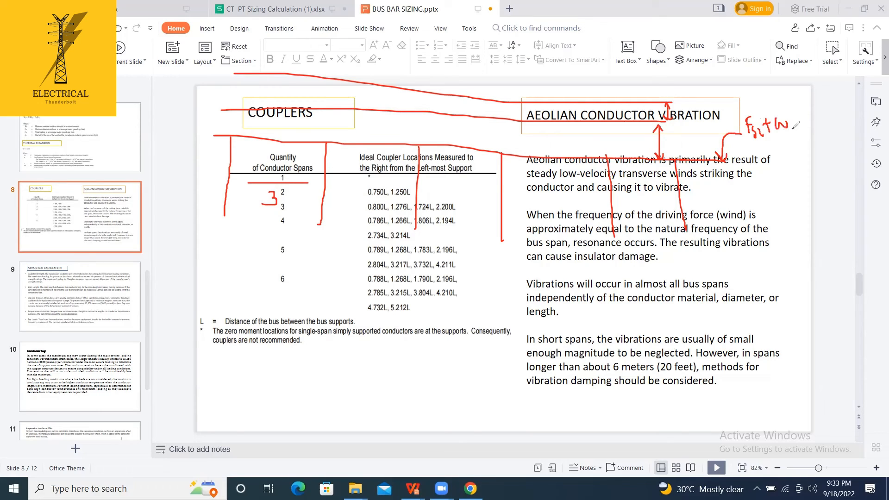
{"action": "left_click_drag", "start_coordinate": [773, 123], "coordinate": [796, 123]}
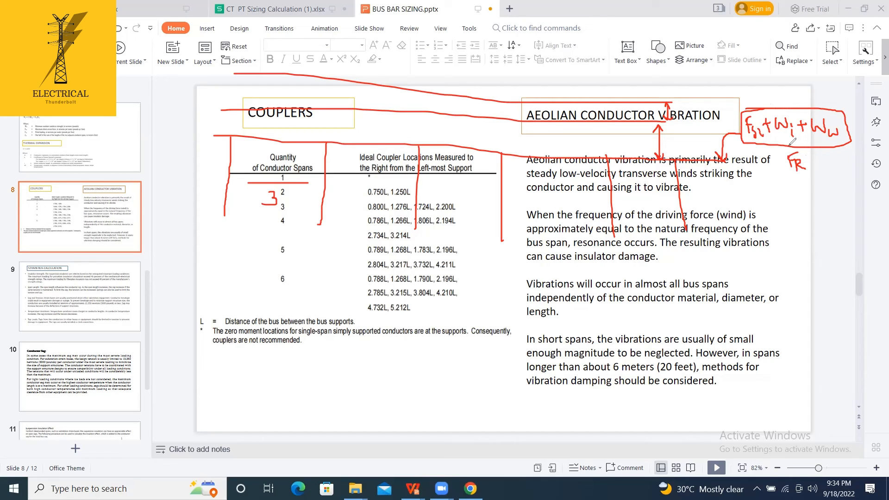
Step: Mark the resultant FR in red under the handwritten load sum
{"action": "left_click_drag", "start_coordinate": [782, 147], "coordinate": [812, 170]}
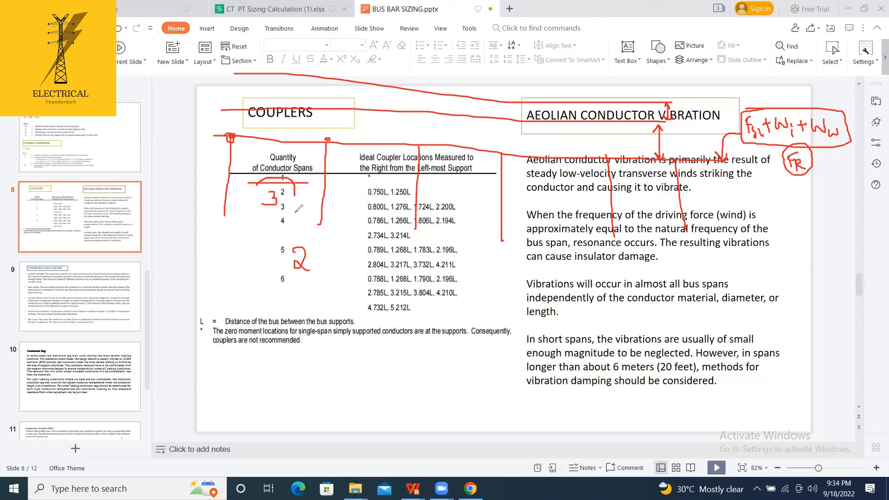
Step: Circle the handwritten red 3 and the red 2 beside the spans quantity column
{"action": "left_click_drag", "start_coordinate": [249, 181], "coordinate": [294, 227]}
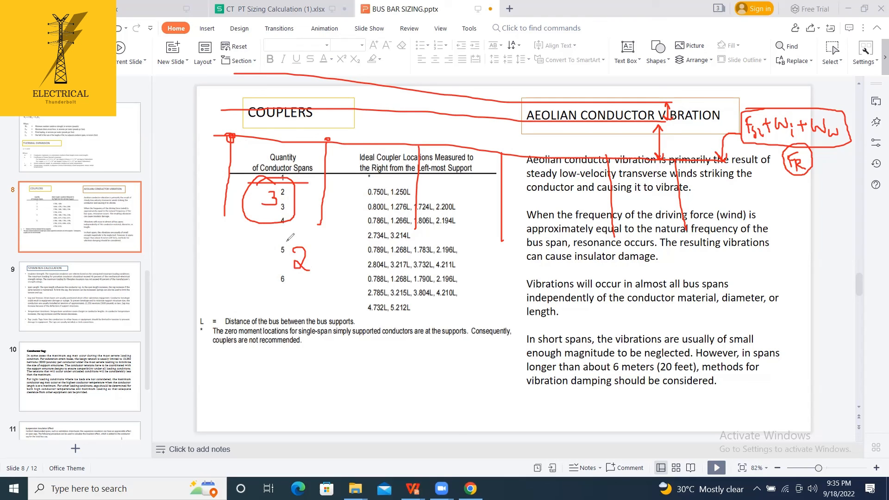
{"action": "left_click_drag", "start_coordinate": [278, 244], "coordinate": [318, 276]}
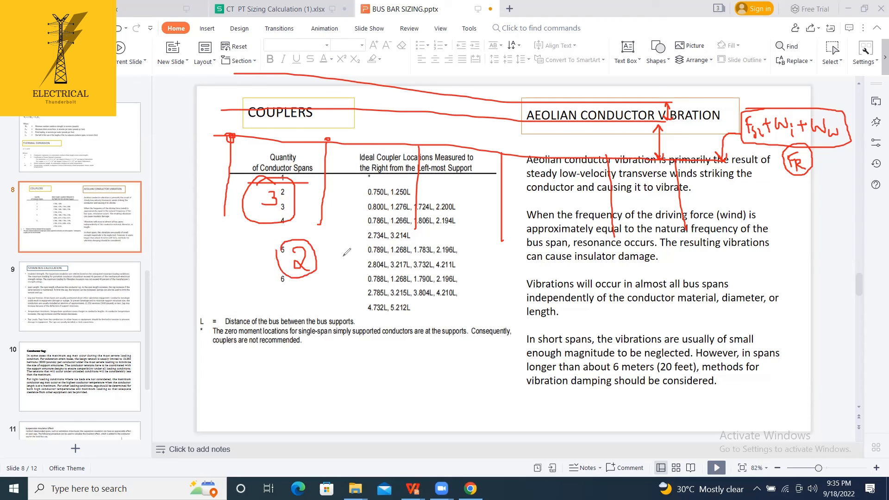